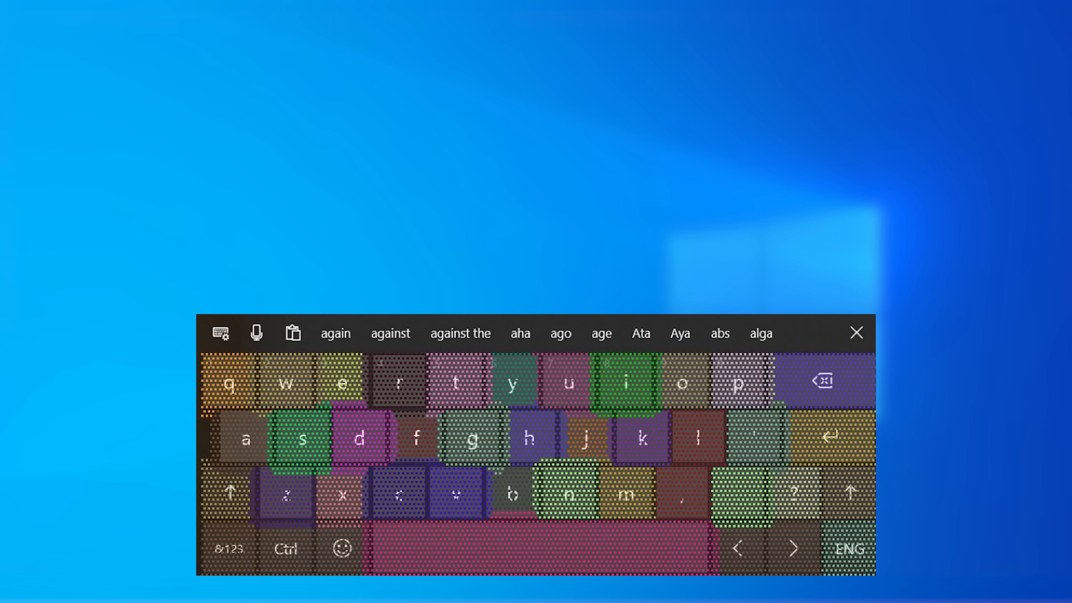
# Launch Windows Sandbox, then bring up clipboard history with Win+V
pyautogui.click(341, 548)
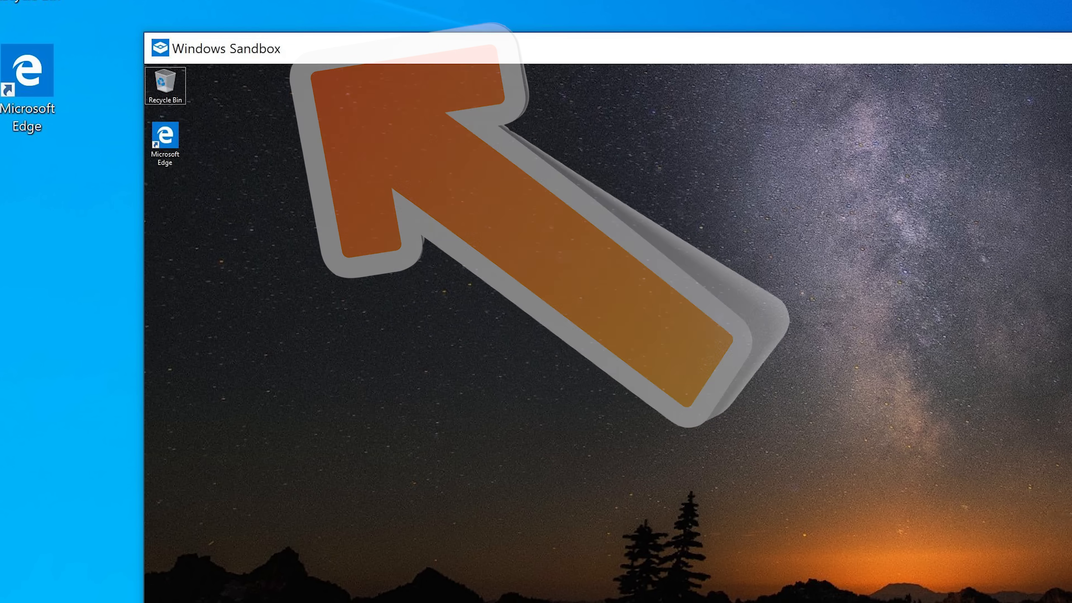
pyautogui.press('Win+v')
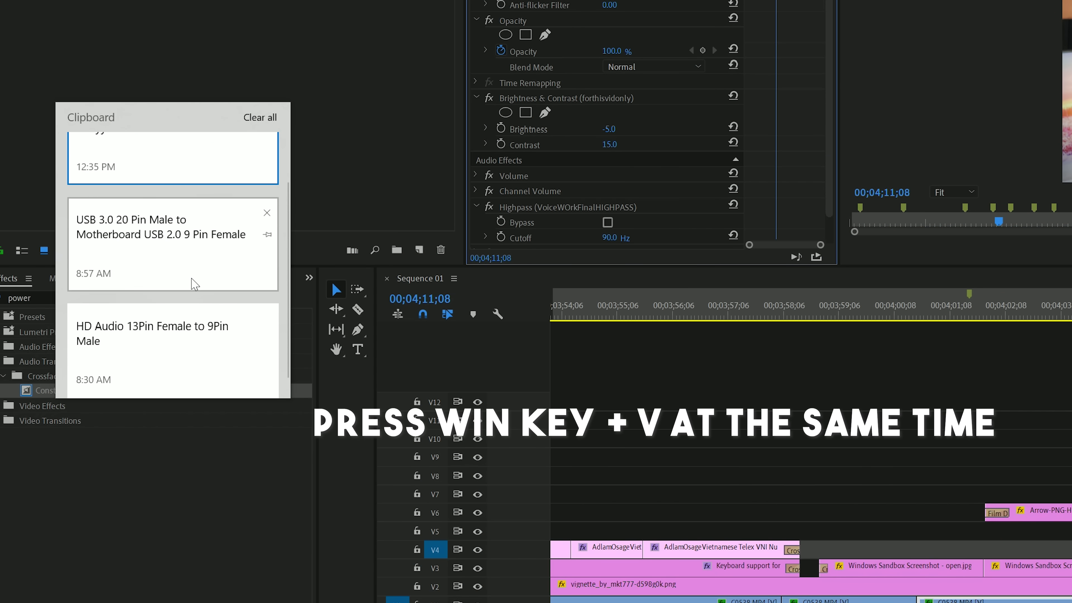
# Paste a previously copied text item from the clipboard history list
pyautogui.click(260, 117)
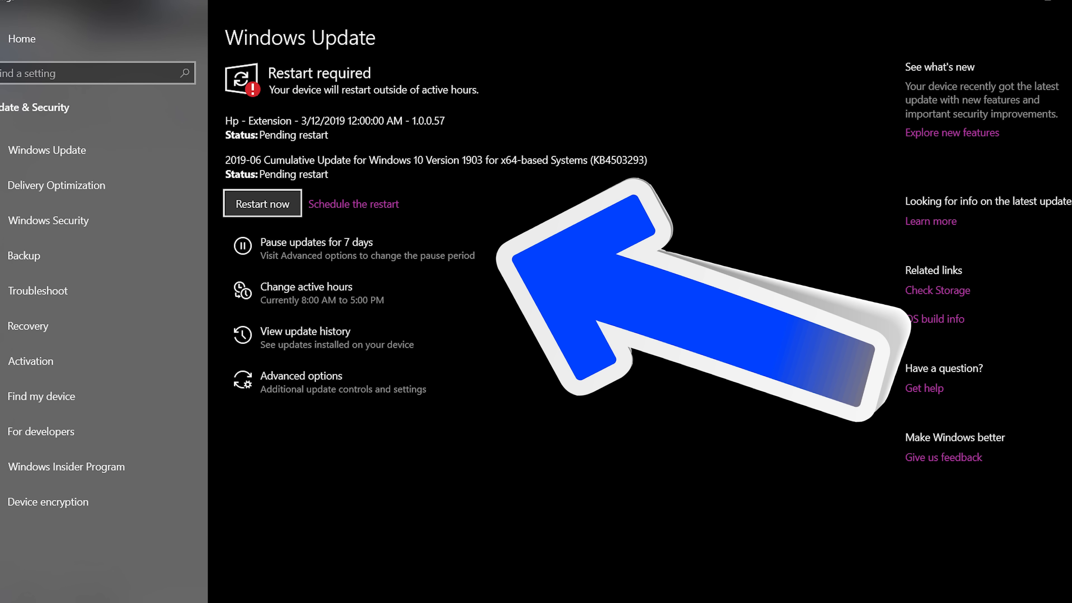
# Show the 1903 cumulative update pending restart on the Windows Update page
pyautogui.click(301, 375)
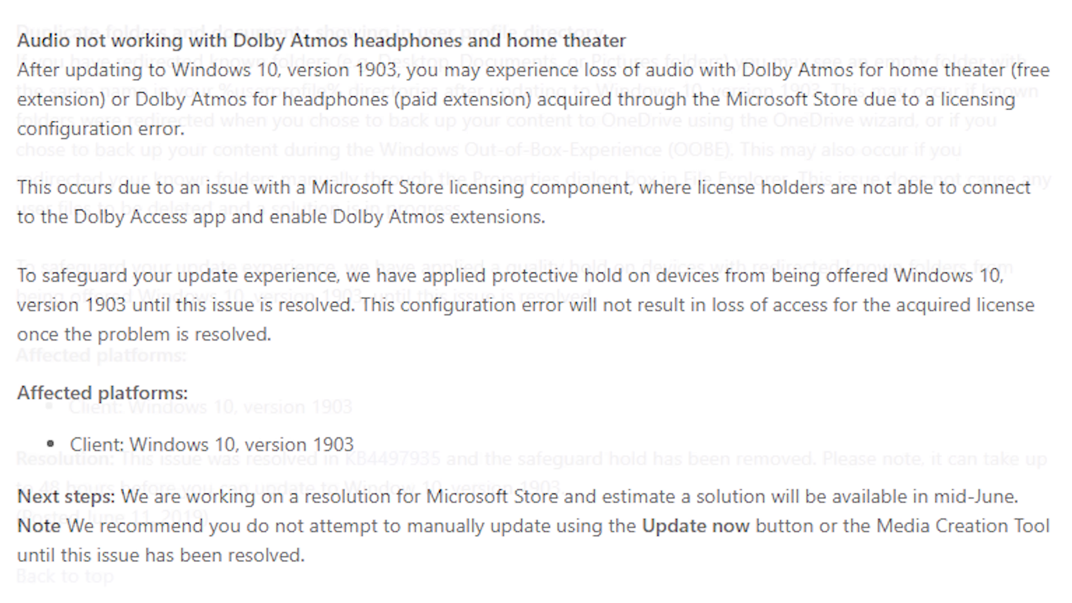
pyautogui.scroll(3)
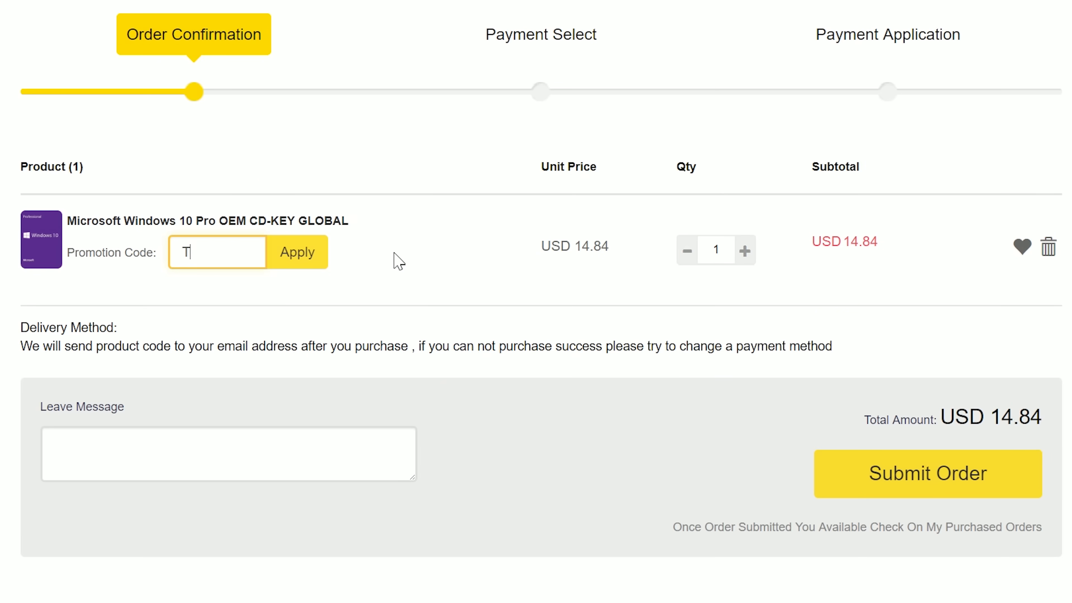
# Apply promo code 'YCSK', cutting the Windows 10 Pro key total to USD 13.06
pyautogui.write('YCSK')
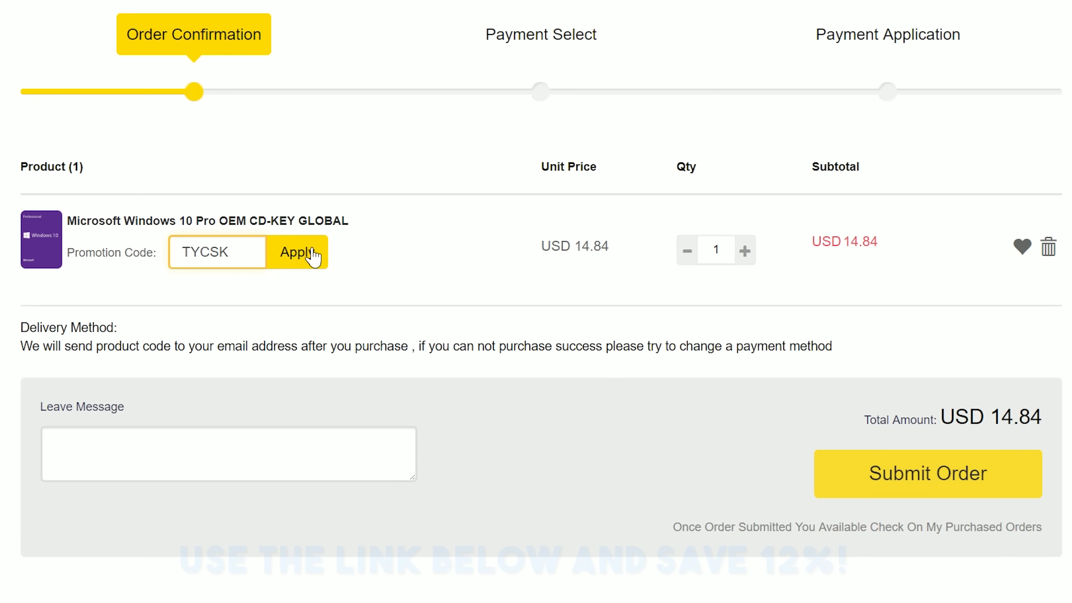
pyautogui.click(297, 253)
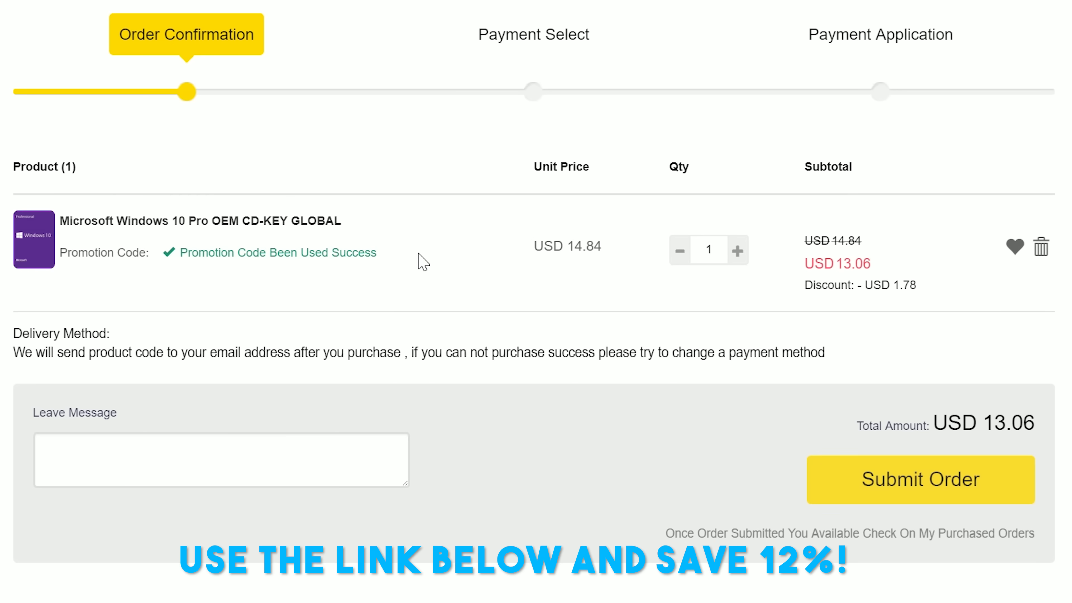